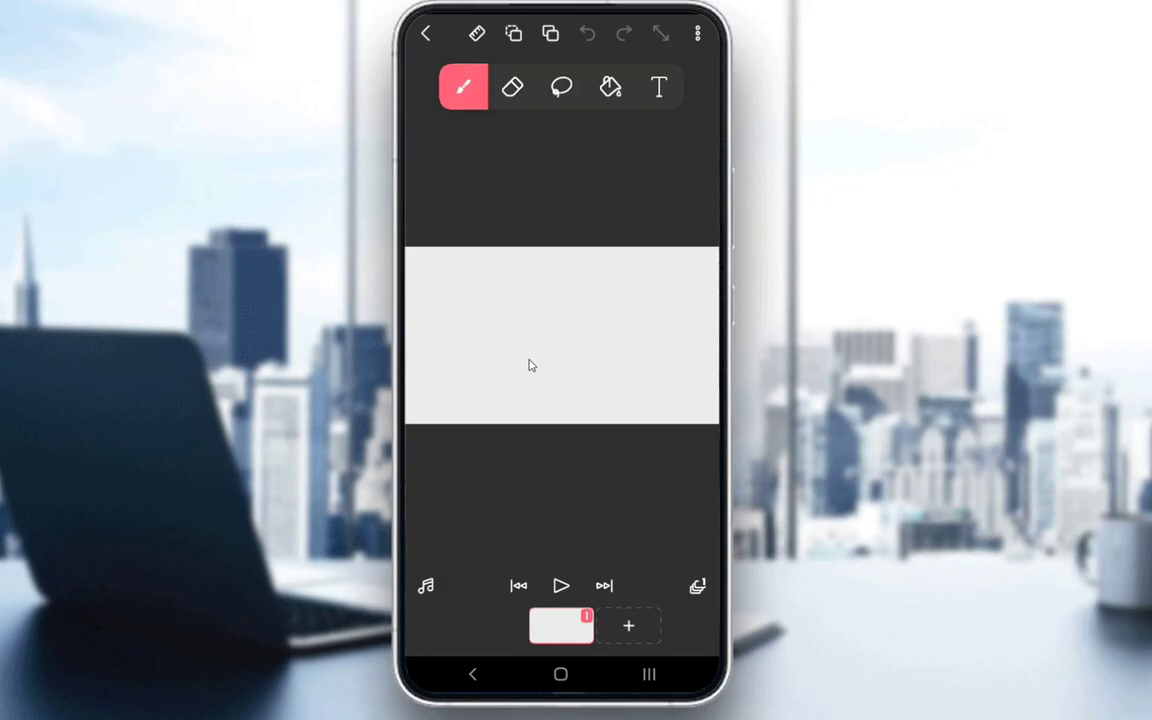
Open the project options list from the three-dot menu.
left_click(697, 33)
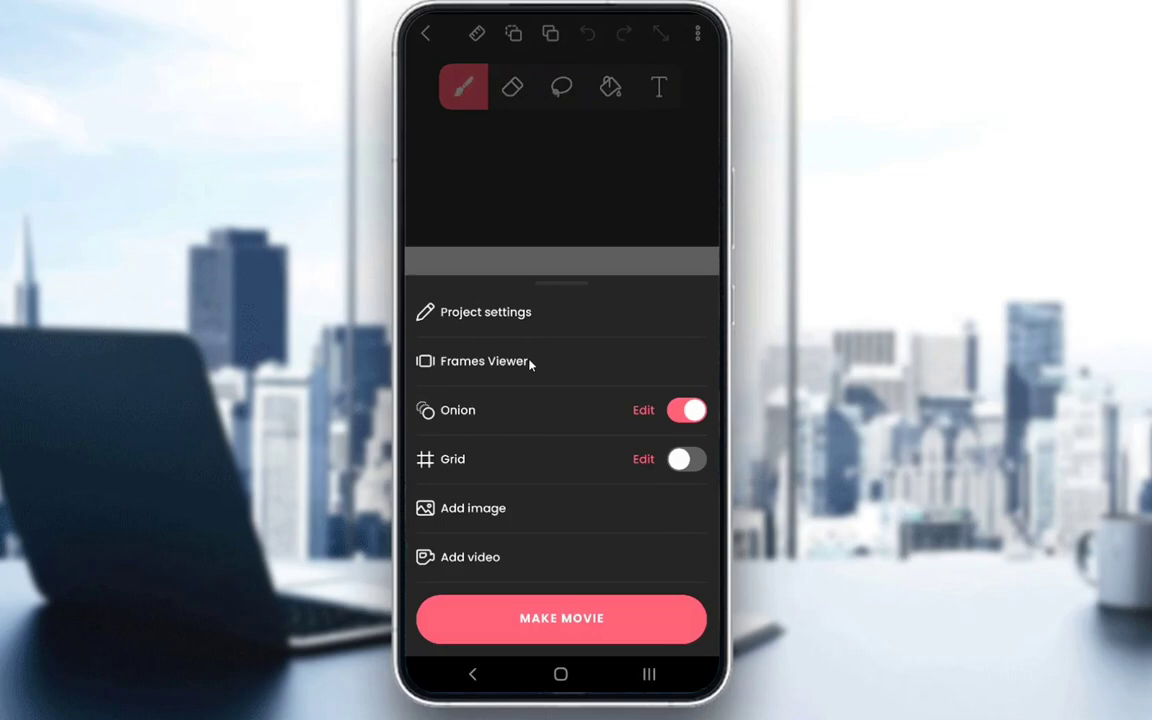
left_click(485, 311)
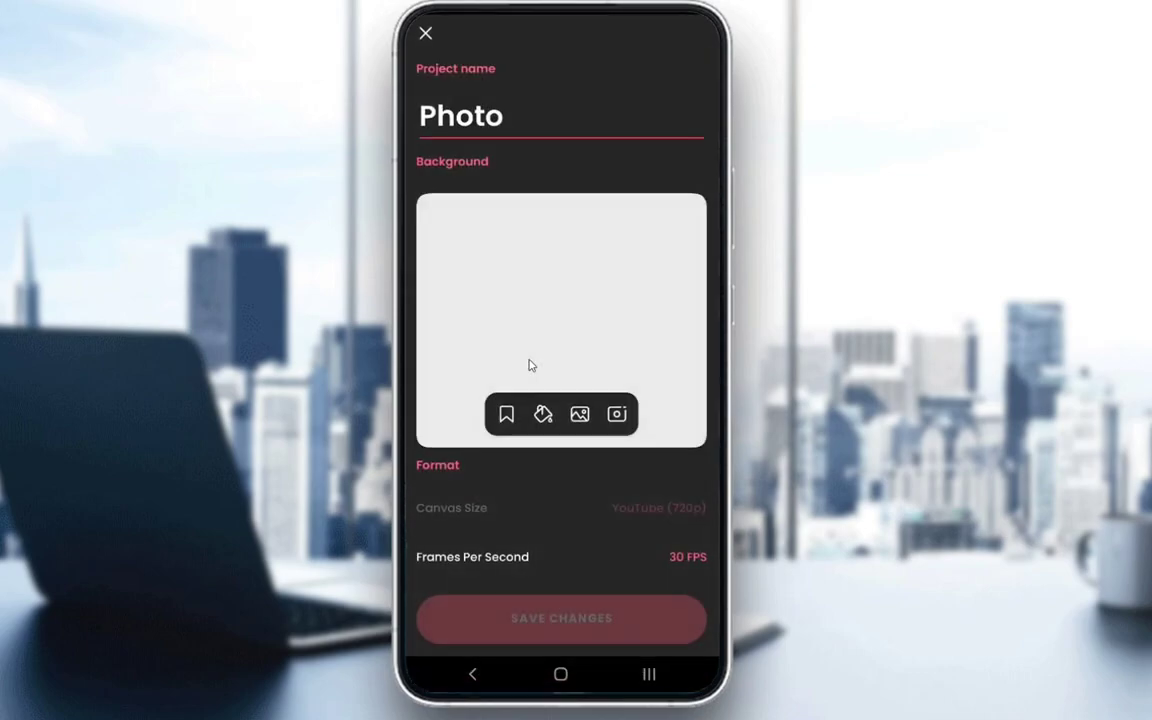
mouse_move(650, 353)
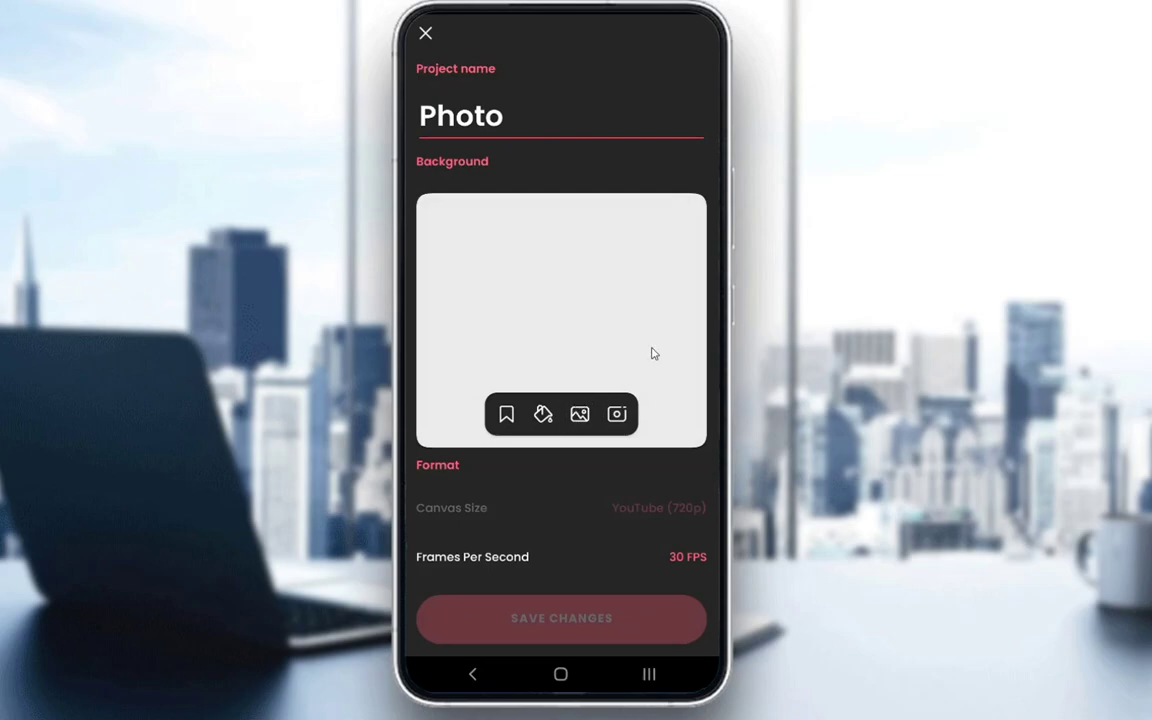
left_click(561, 618)
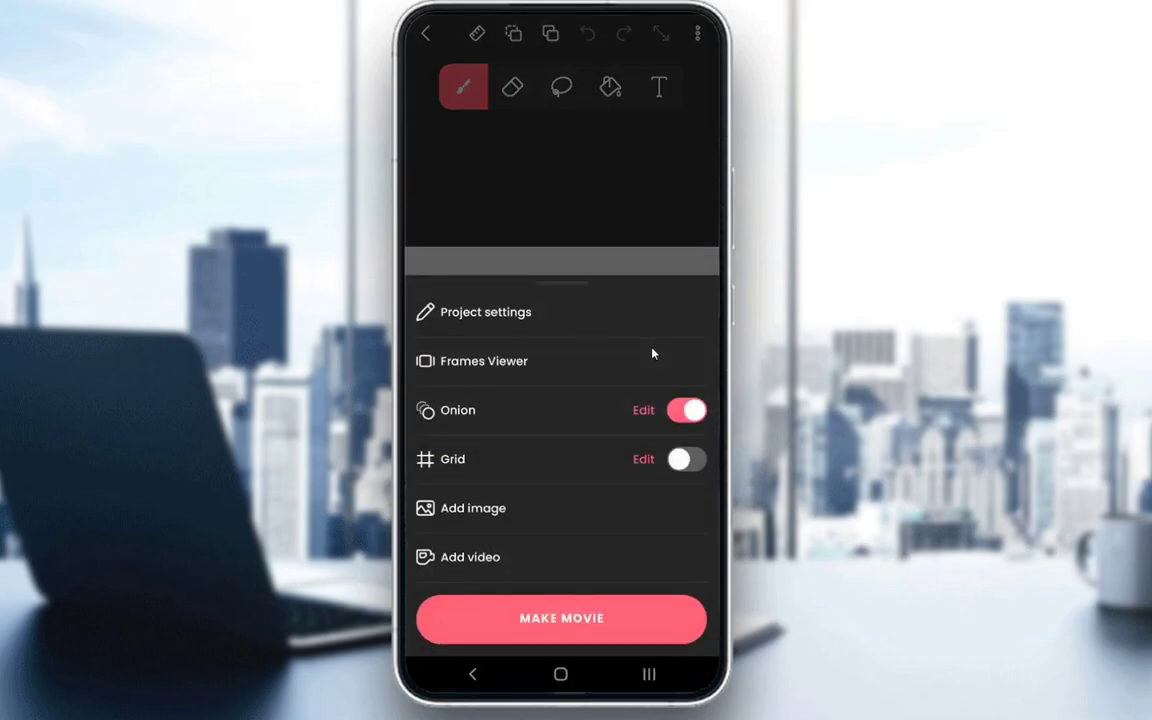
mouse_move(613, 329)
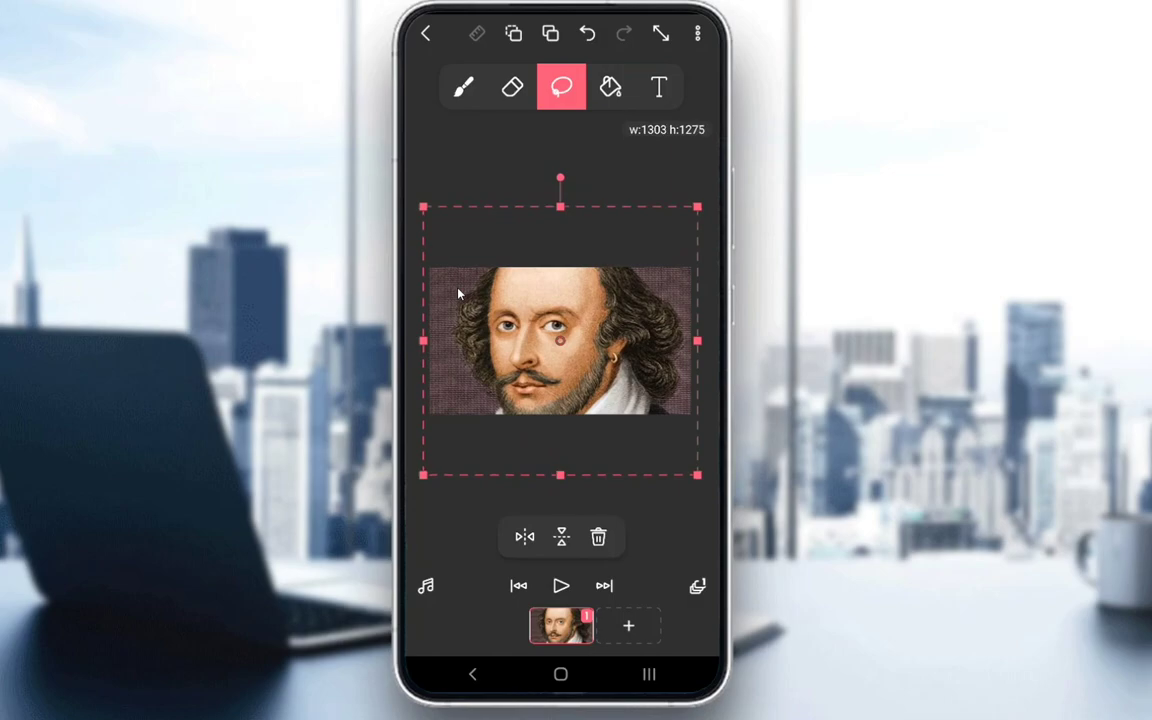
Add a second, blank frame after the portrait frame.
left_click(462, 87)
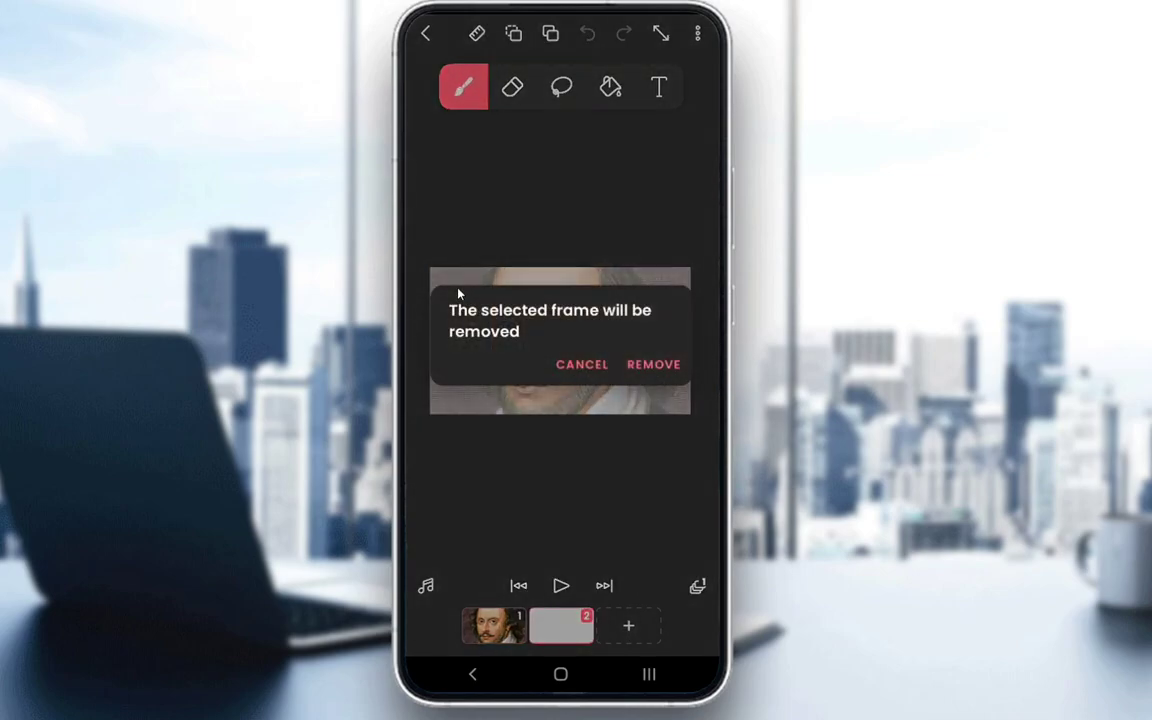
Confirm REMOVE to delete the blank second frame.
left_click(653, 363)
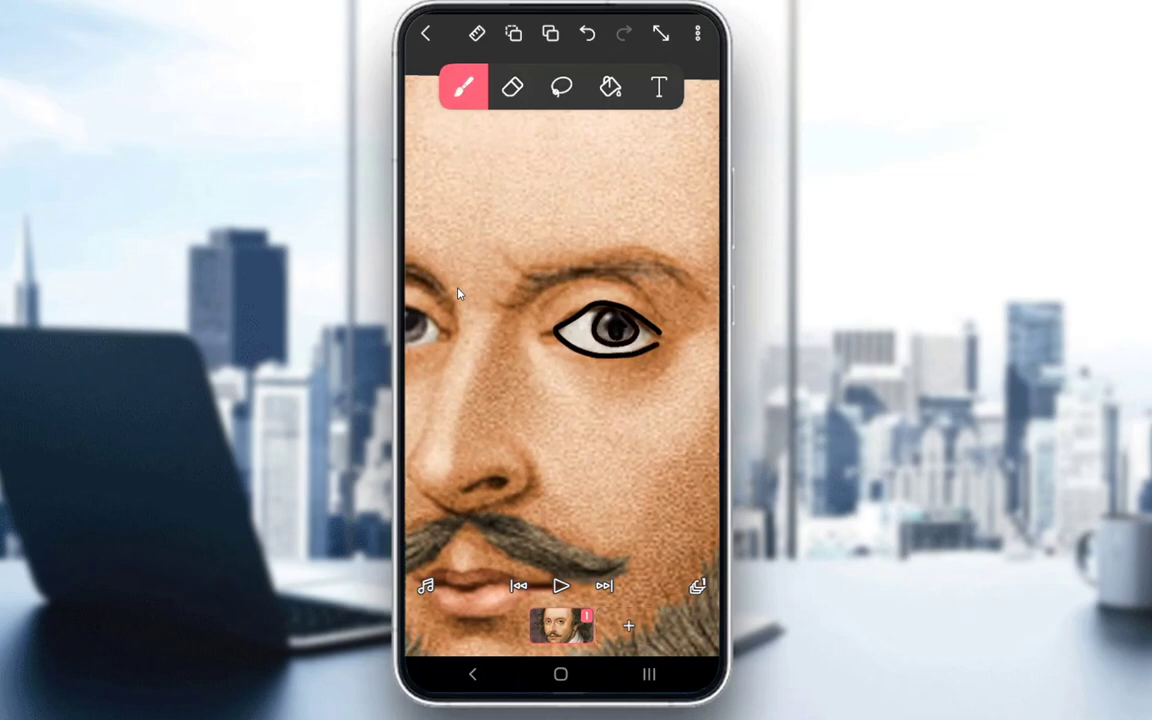
Switch to the freehand lasso selection tool.
left_click(561, 585)
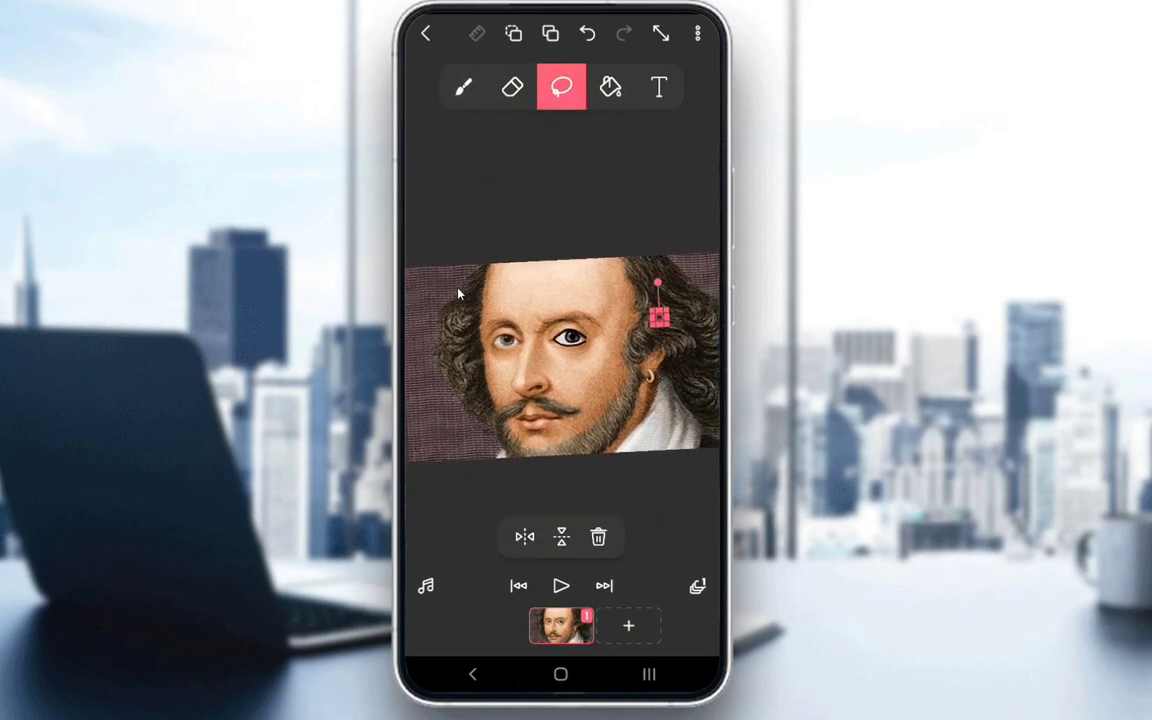
Lasso a diagonal strip across the portrait's face and cut it away.
left_click_drag(658, 318, 614, 310)
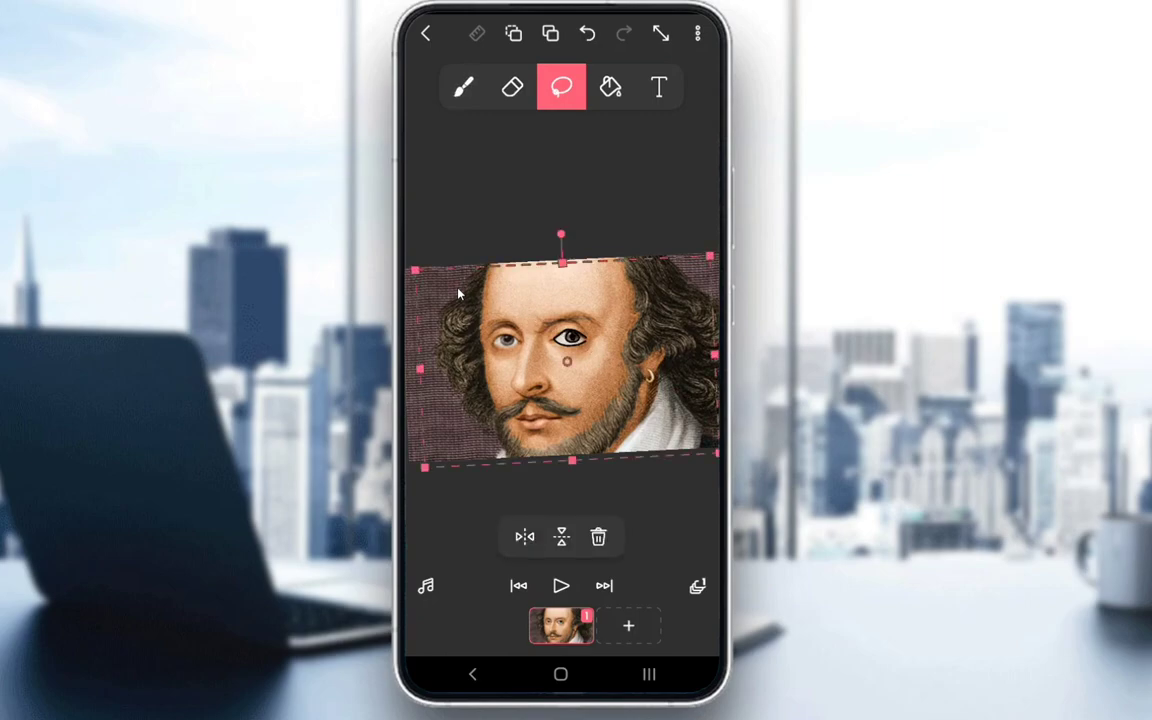
left_click_drag(450, 280, 710, 440)
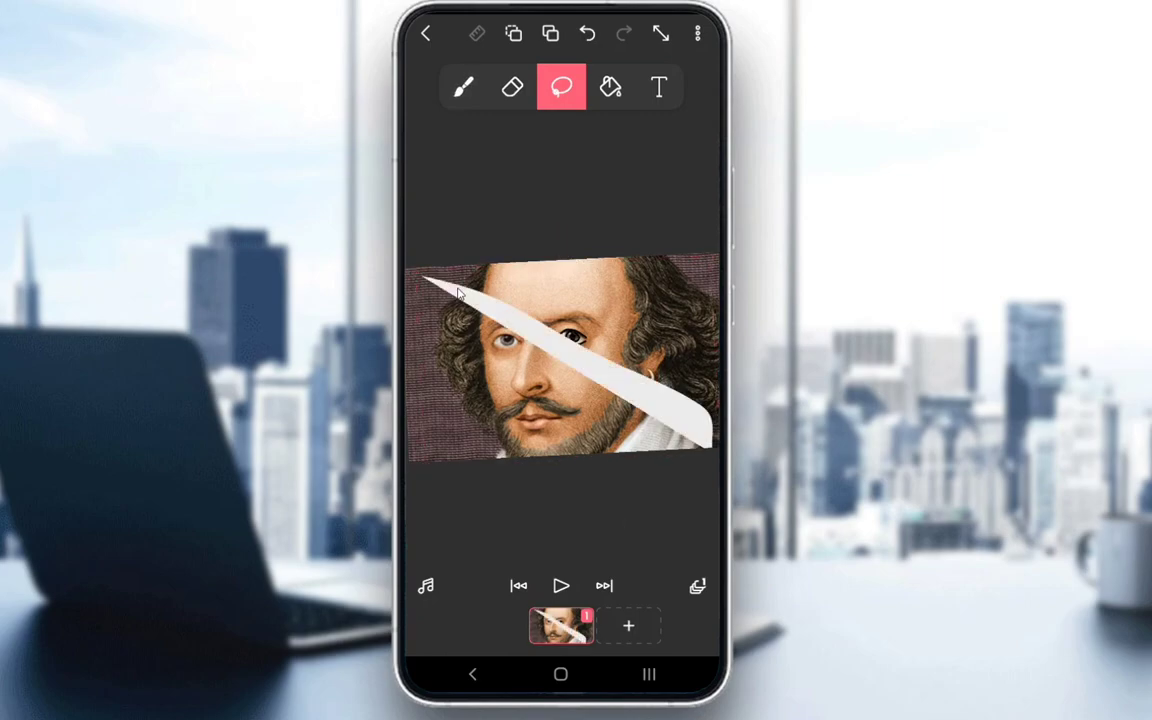
left_click(462, 87)
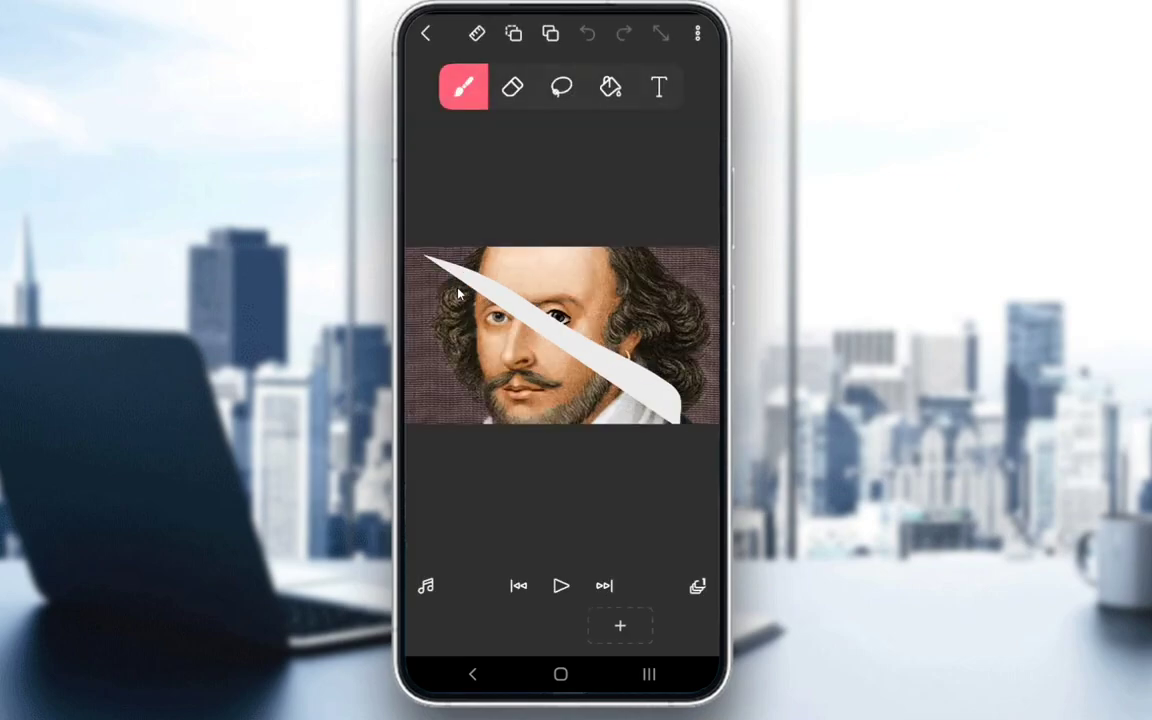